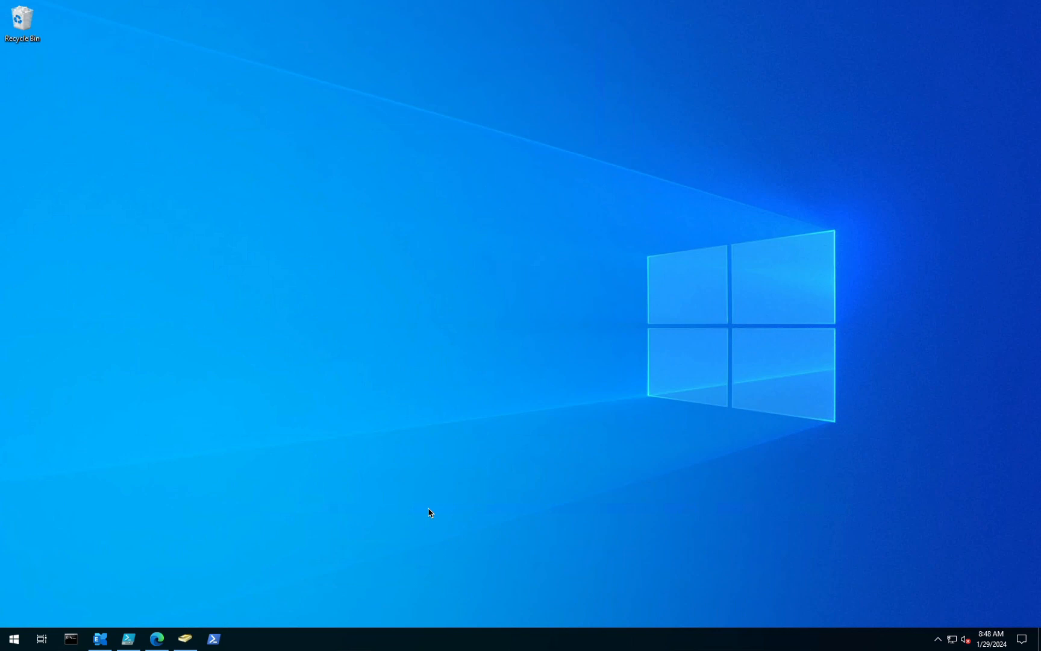
pyautogui.moveTo(375, 526)
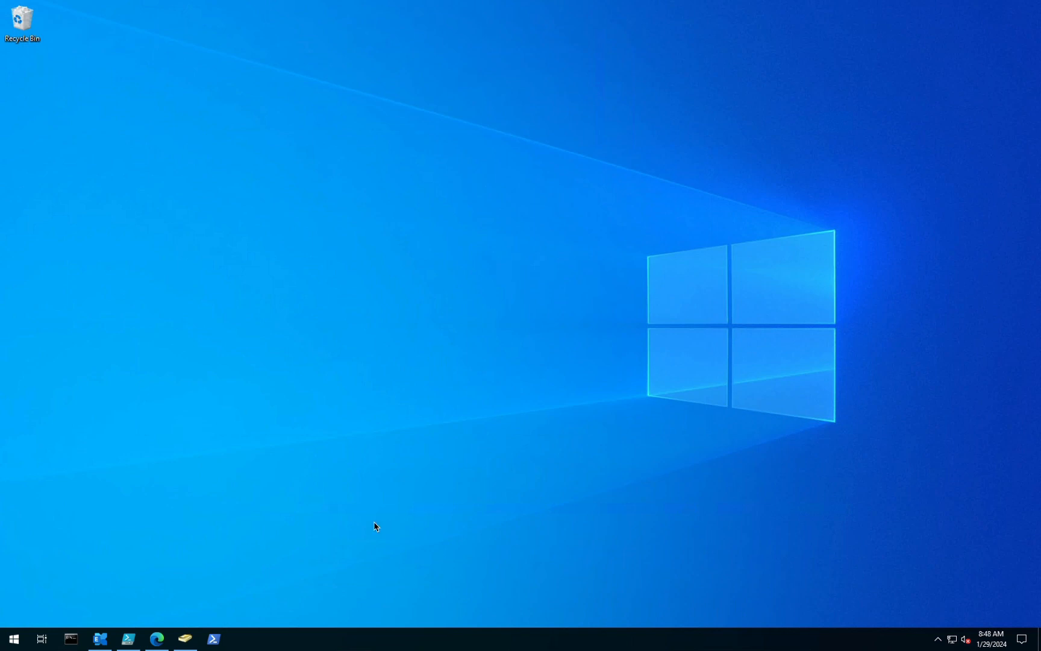
pyautogui.moveTo(229, 623)
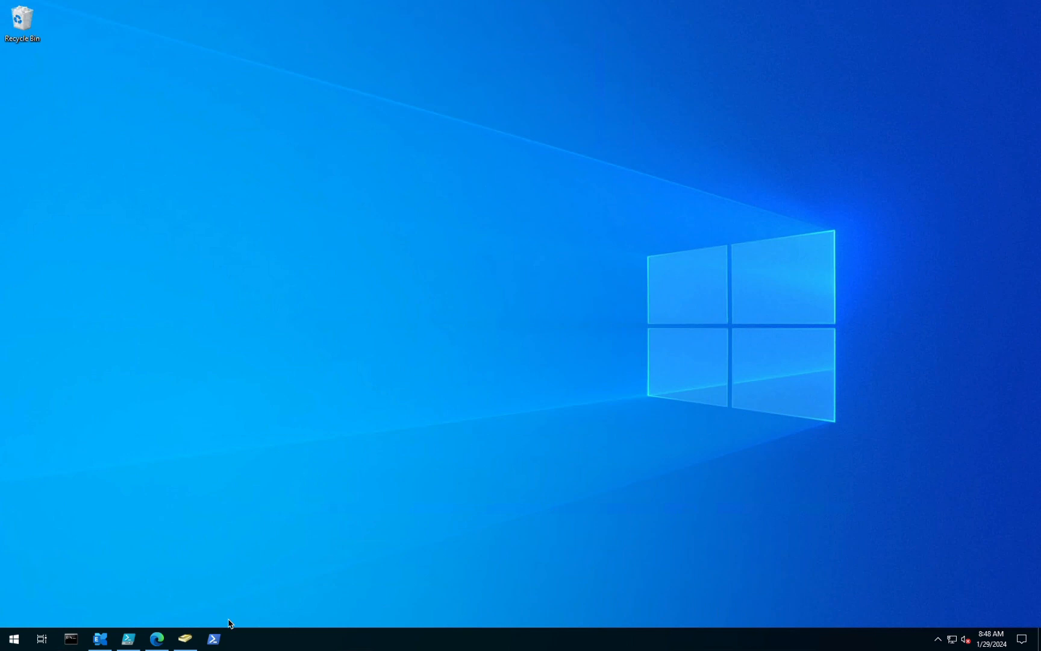
pyautogui.moveTo(210, 540)
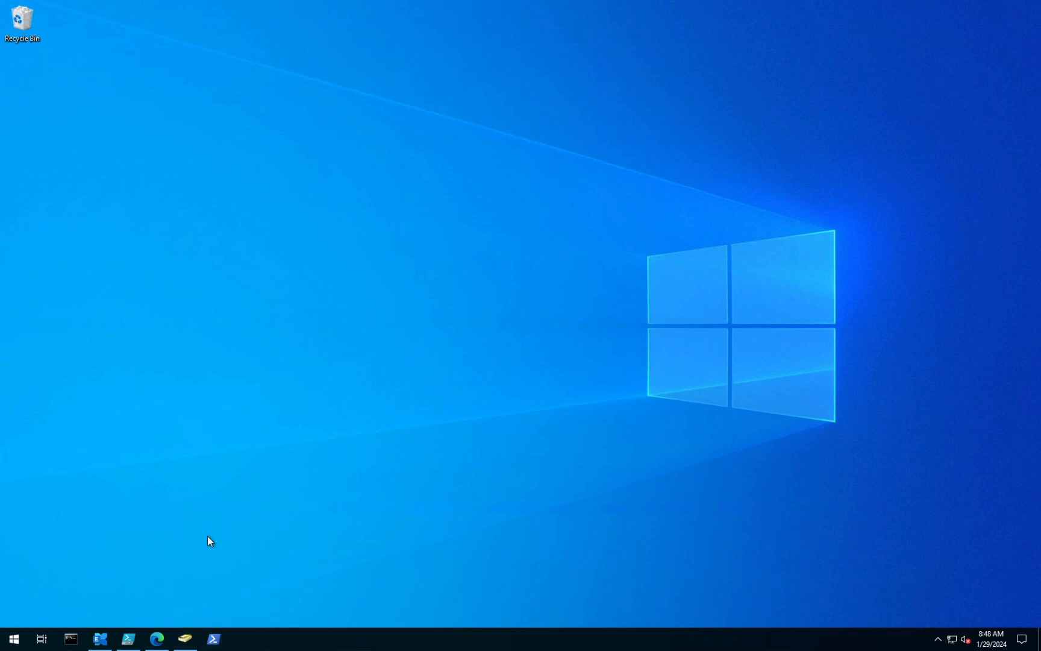
# Launch PowerShell from the taskbar and note the prompt starts in the C:\Users home folder
pyautogui.click(214, 639)
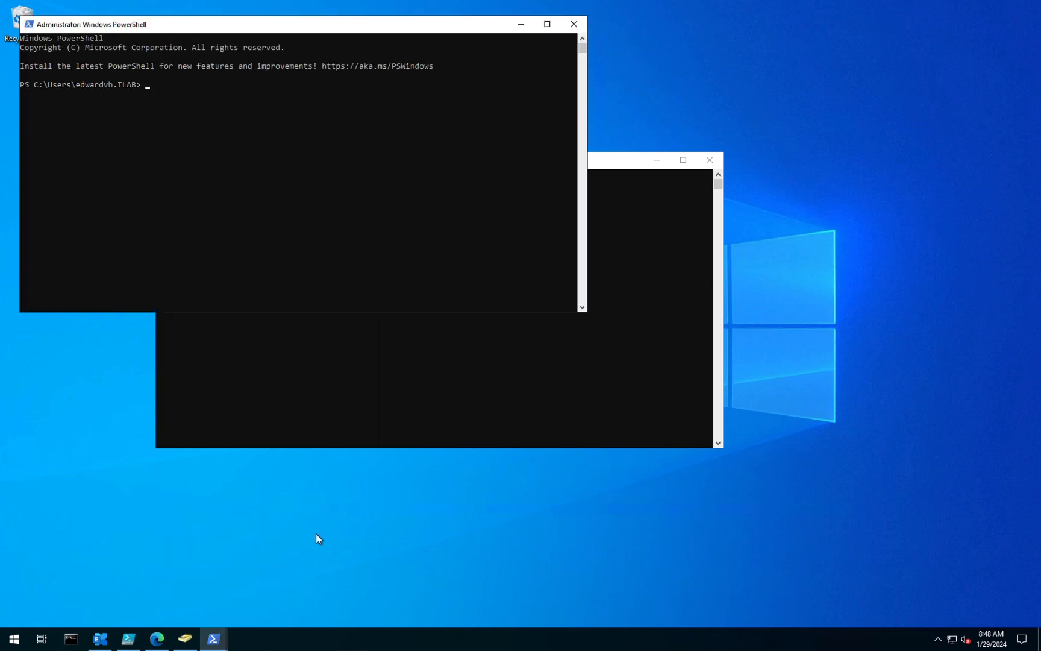
pyautogui.moveTo(206, 180)
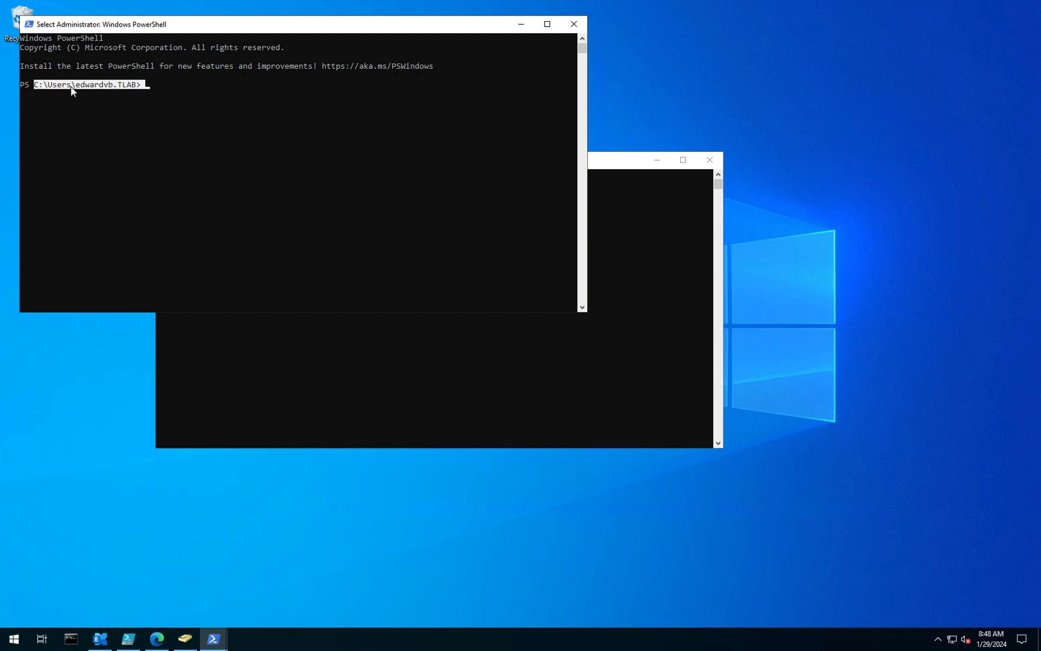
pyautogui.moveTo(159, 91)
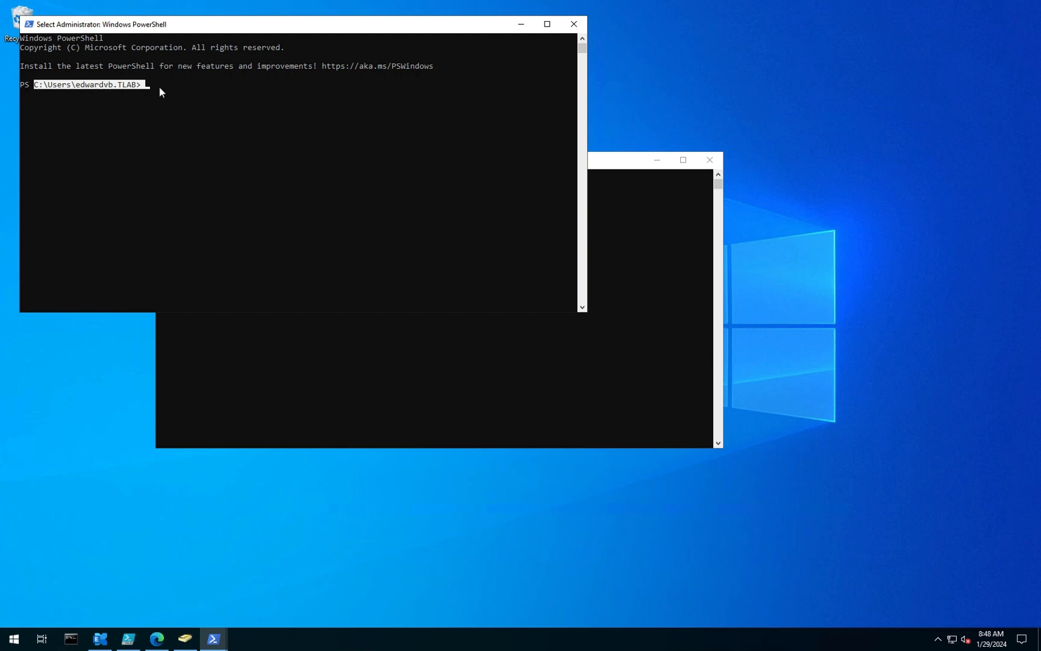
pyautogui.moveTo(294, 154)
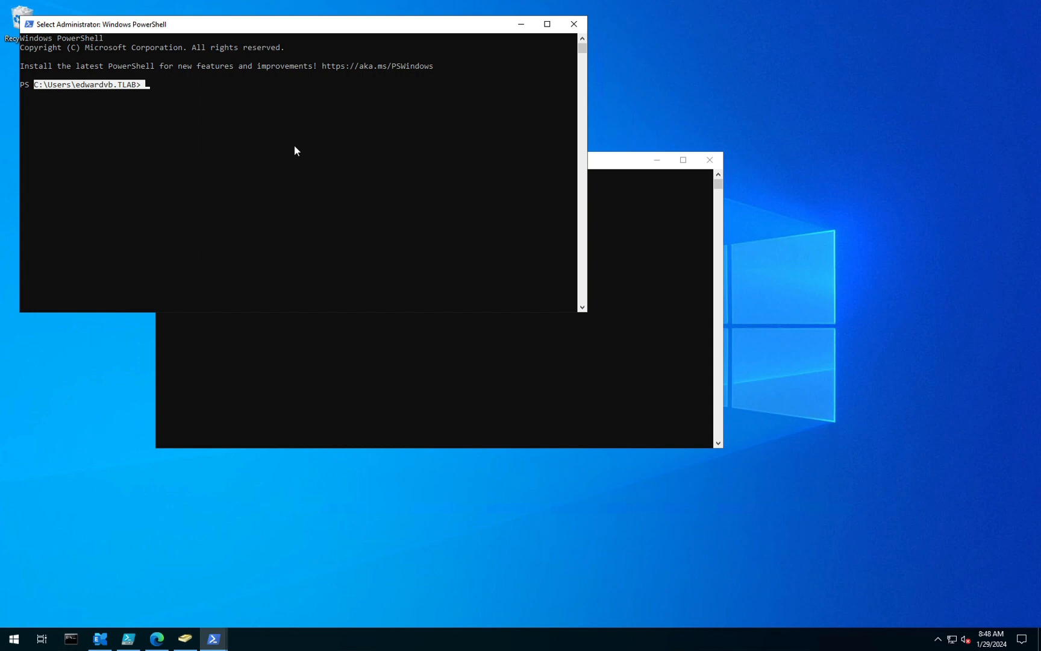
pyautogui.moveTo(103, 200)
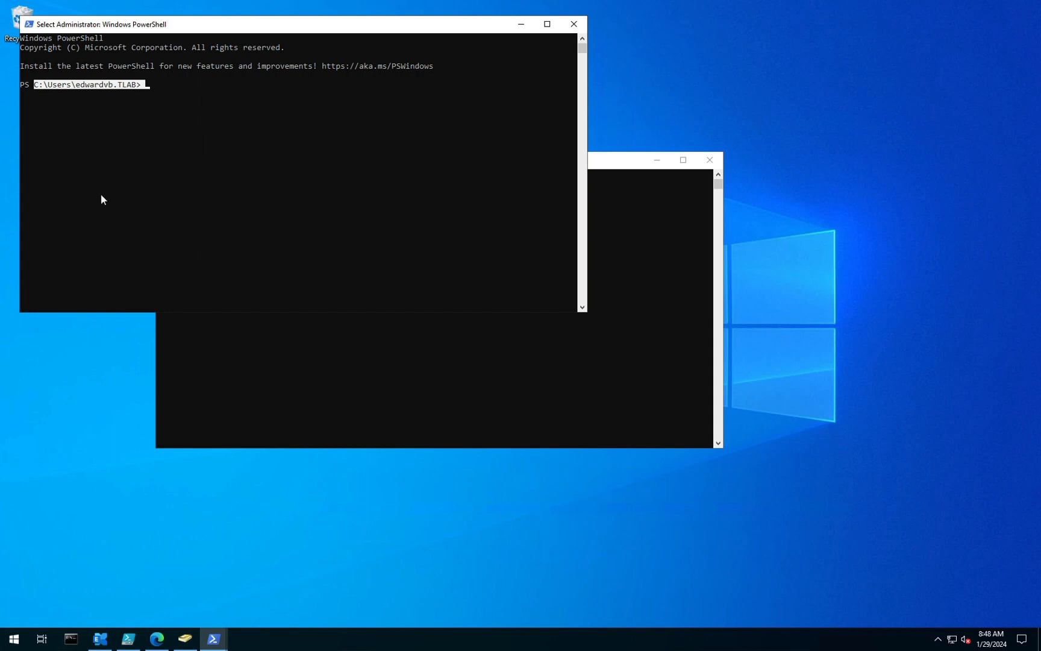
pyautogui.moveTo(104, 226)
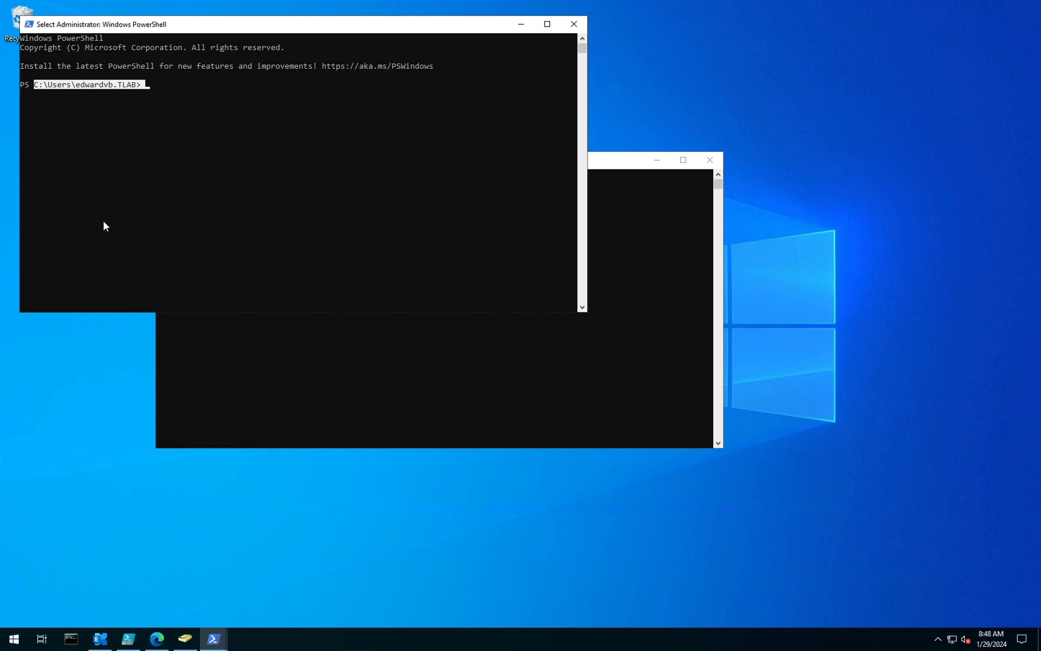
pyautogui.moveTo(104, 228)
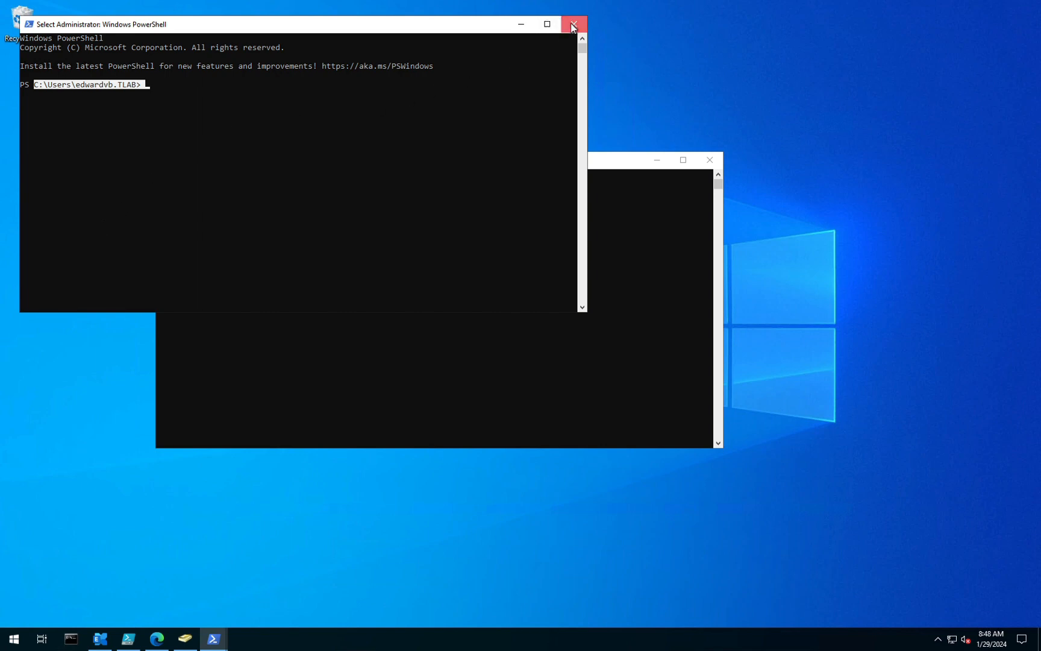
# Change the shortcut's Start in to C:\Windows\system32, then launch two consoles there
pyautogui.click(573, 25)
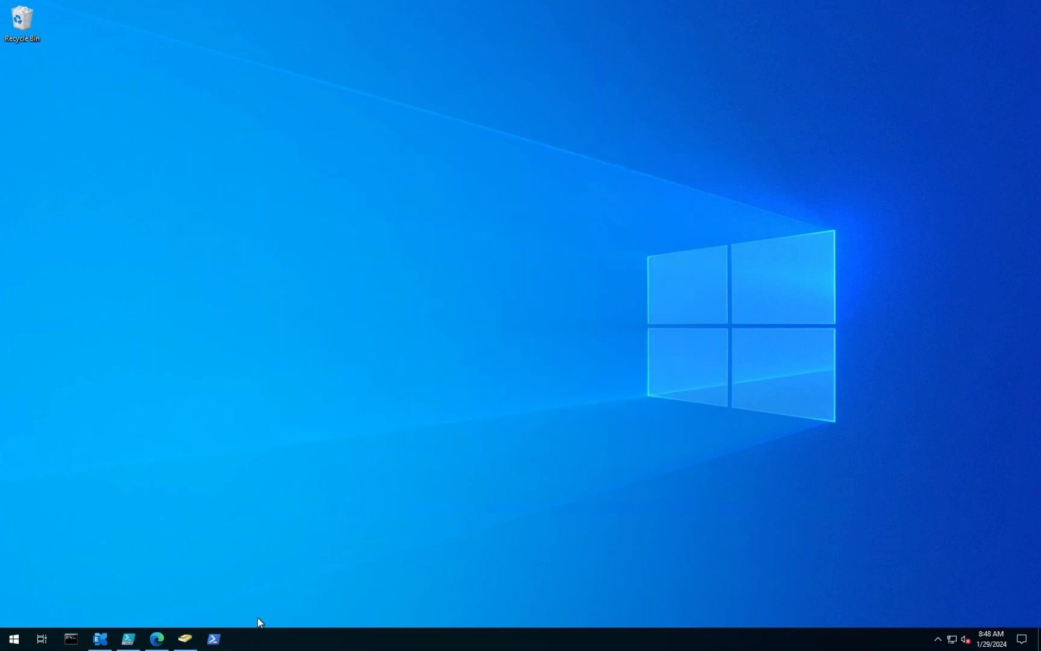
pyautogui.rightClick(213, 638)
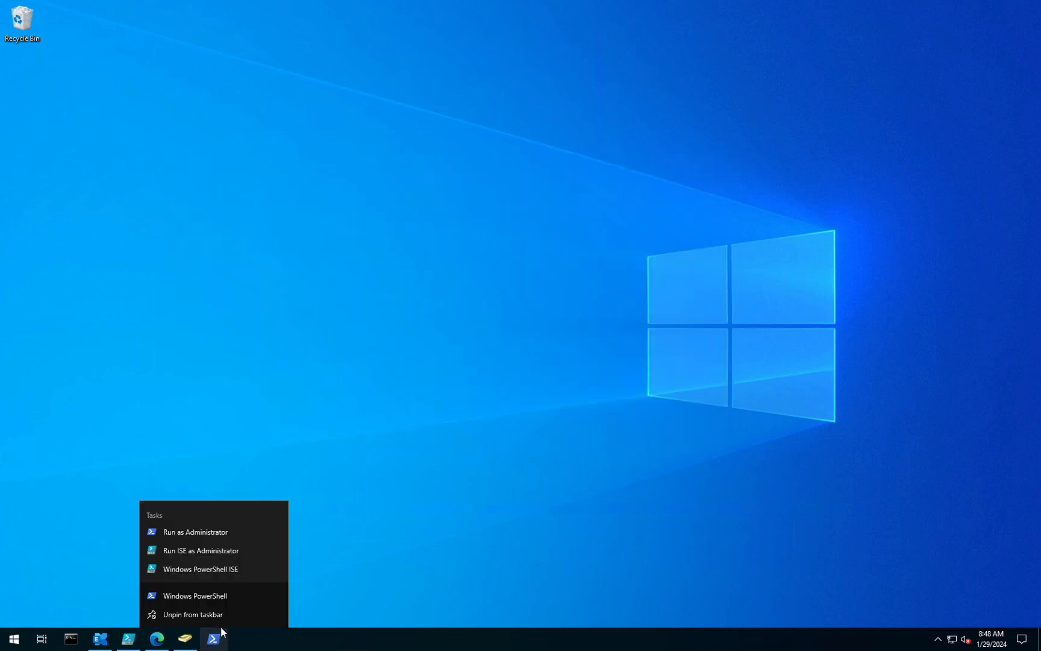
pyautogui.moveTo(196, 595)
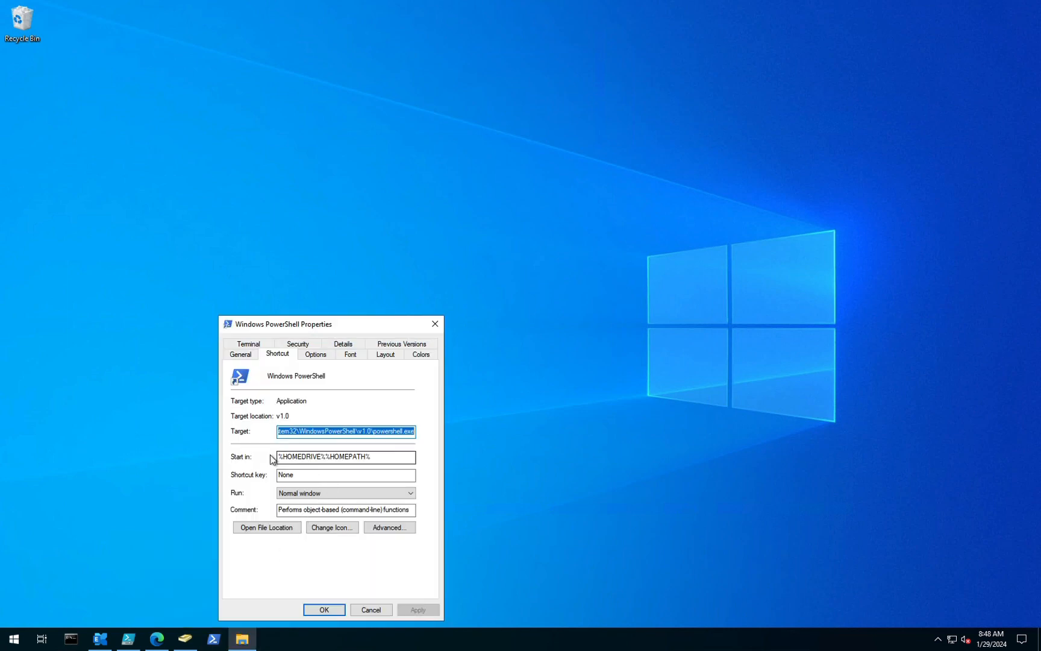
pyautogui.click(345, 456)
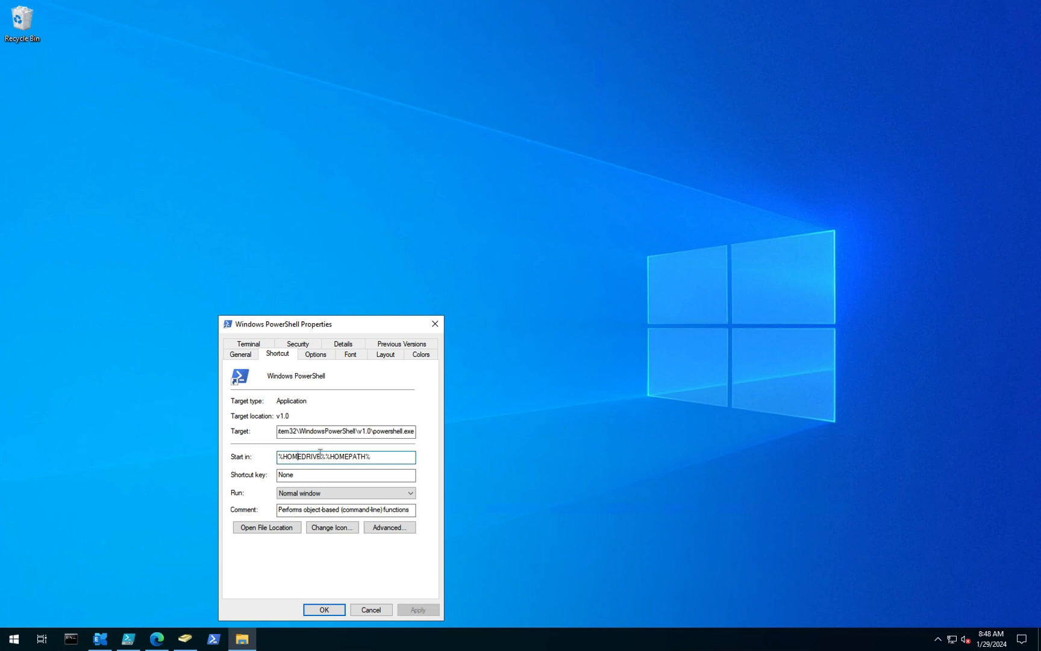
pyautogui.moveTo(354, 457)
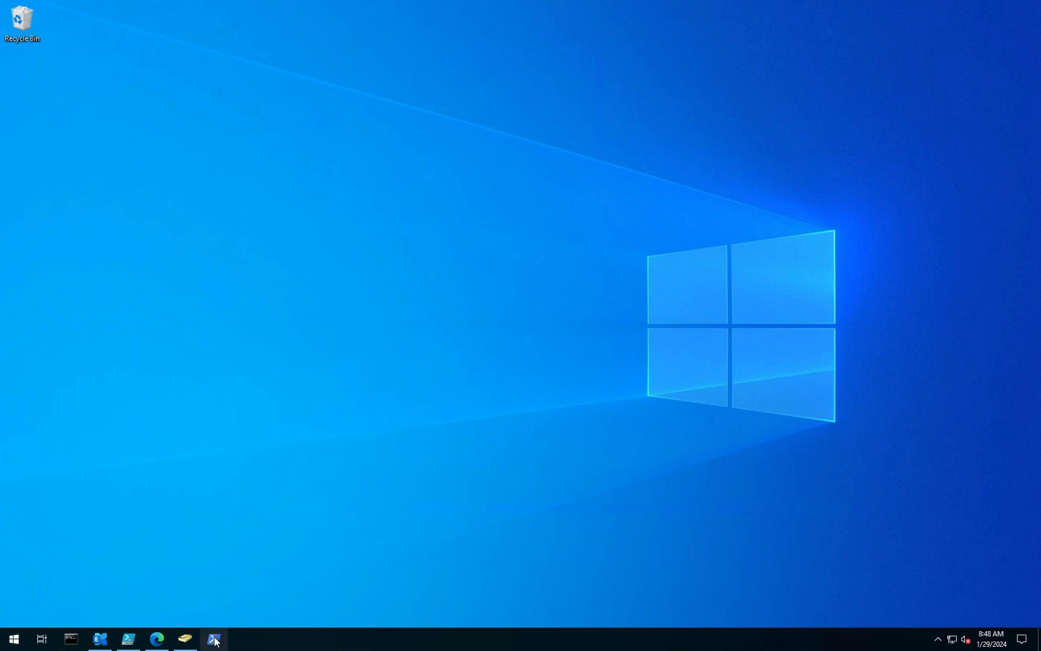
pyautogui.click(214, 639)
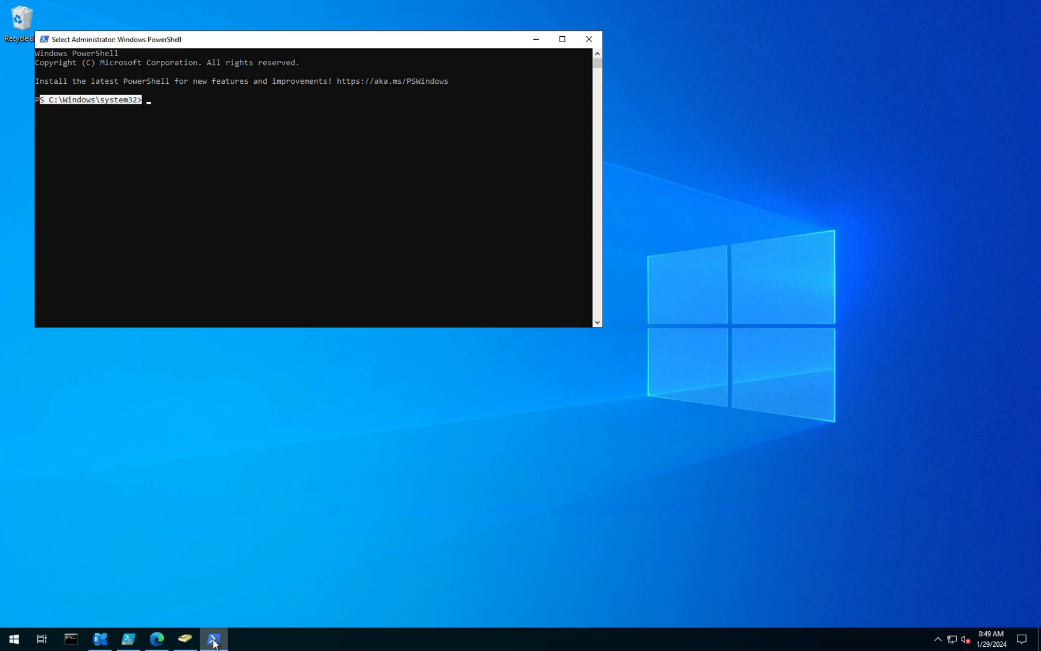
pyautogui.click(213, 639)
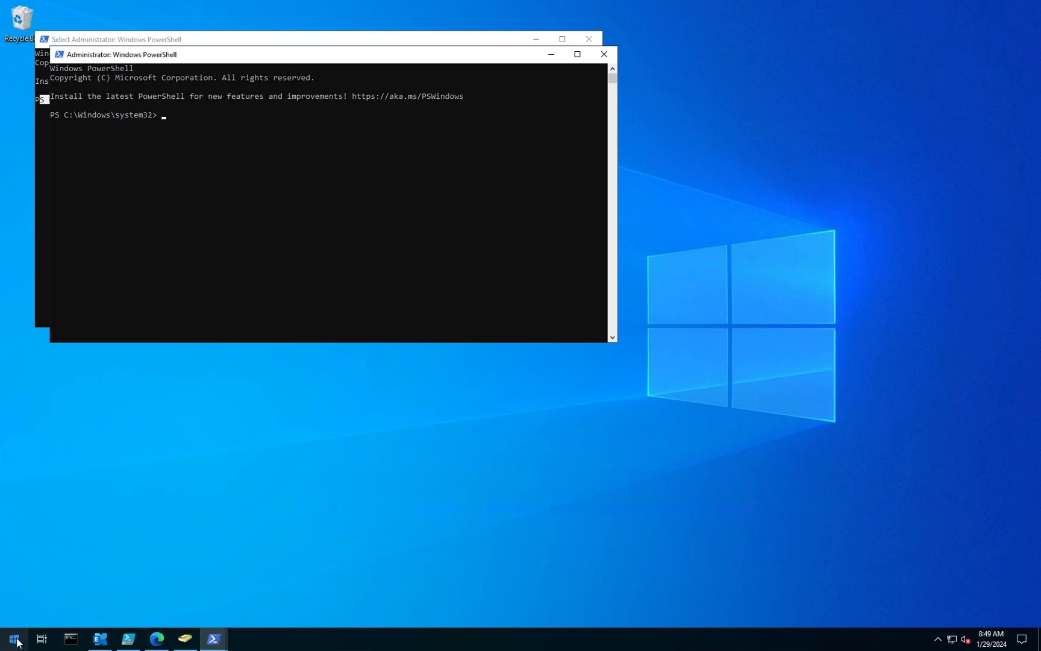
# Locate the Windows PowerShell shortcut via Open file location and review its Start in folder
pyautogui.click(13, 639)
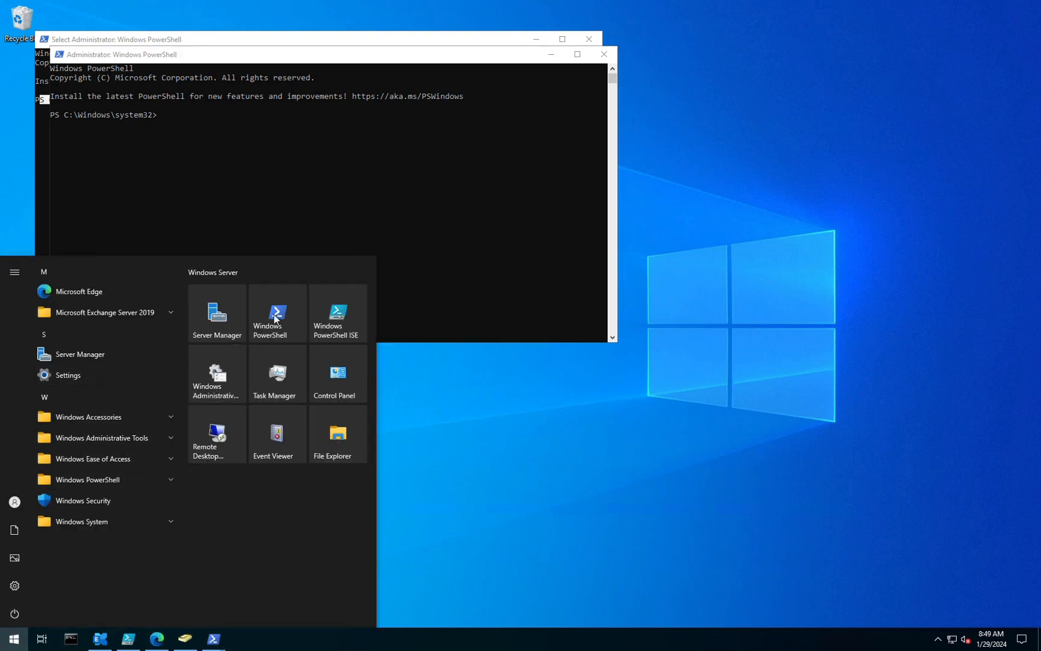
pyautogui.rightClick(276, 312)
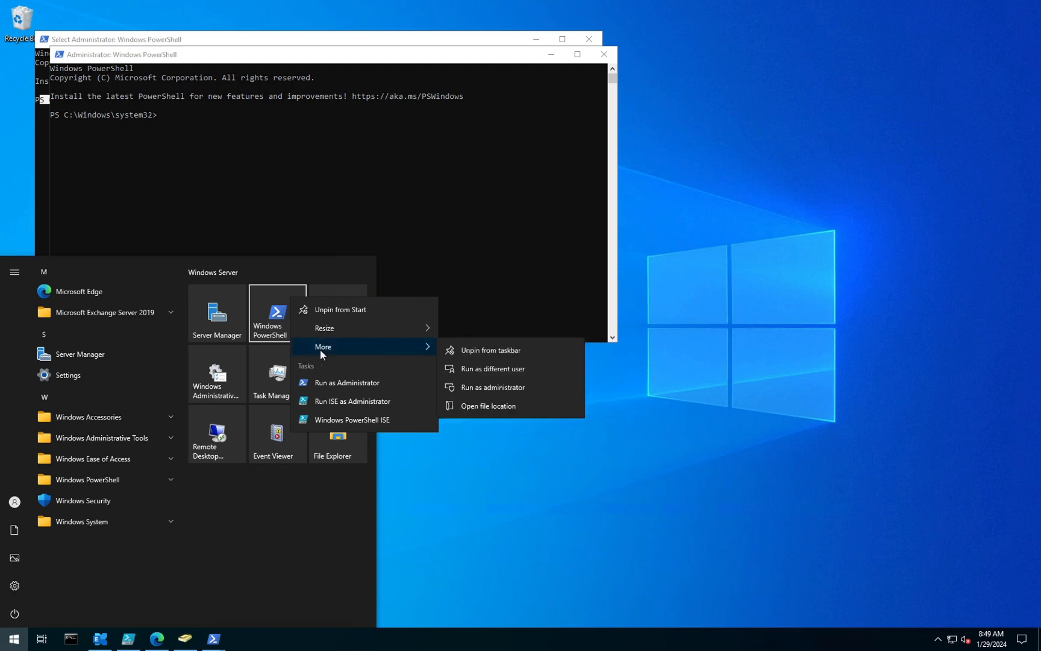
pyautogui.moveTo(344, 365)
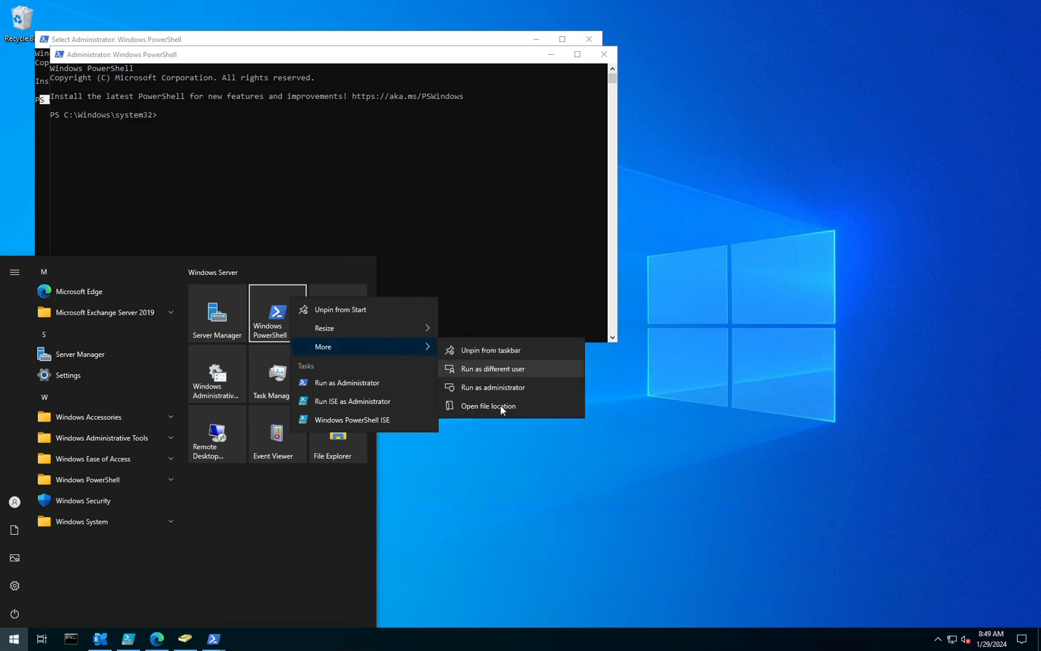
pyautogui.click(488, 406)
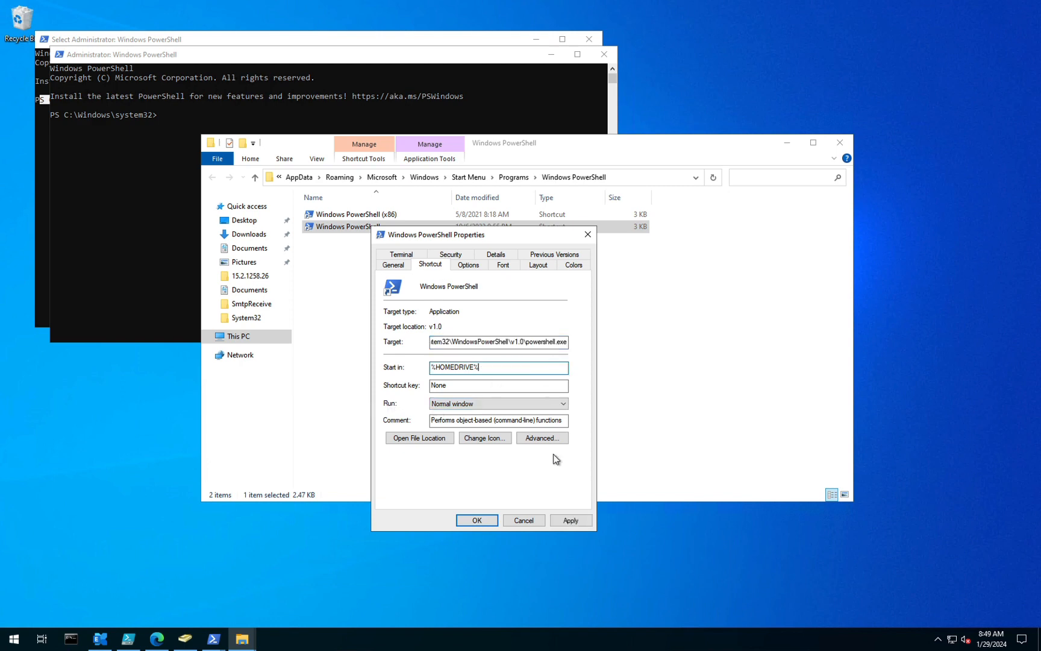
pyautogui.click(476, 520)
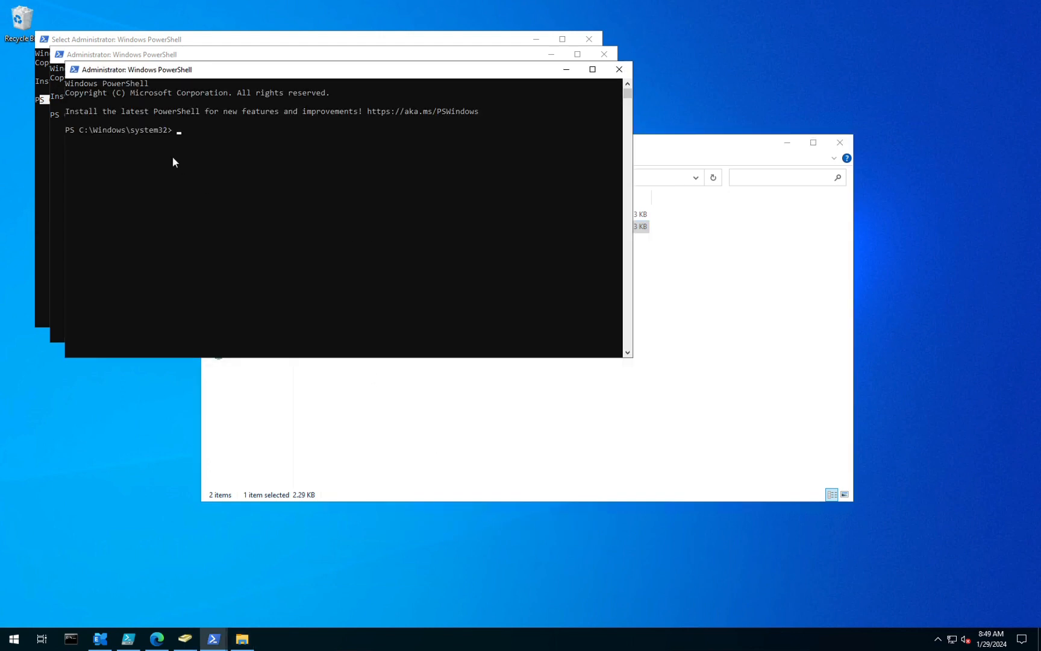
pyautogui.moveTo(212, 639)
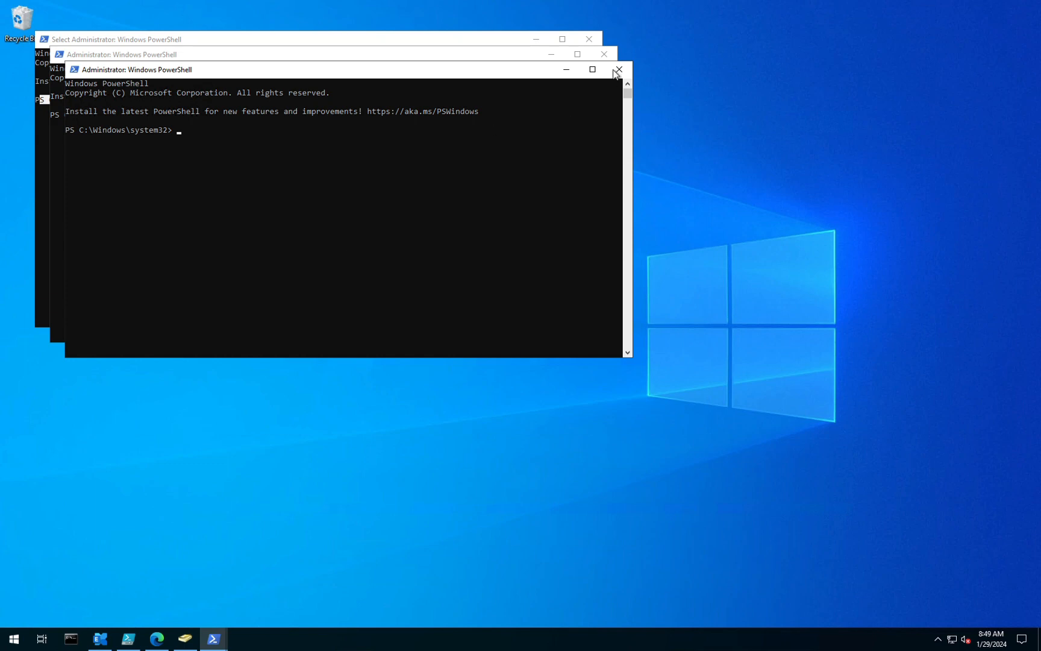
# Set Start in to %HOMEPATH%, relaunch PowerShell and select the prompt's path
pyautogui.click(618, 69)
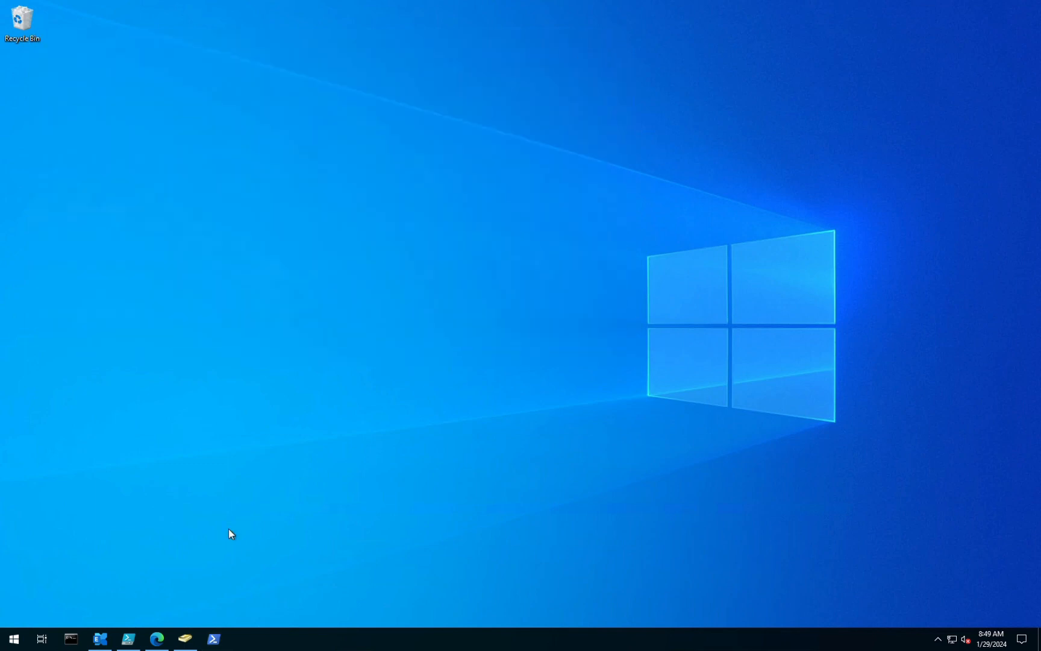
pyautogui.rightClick(213, 639)
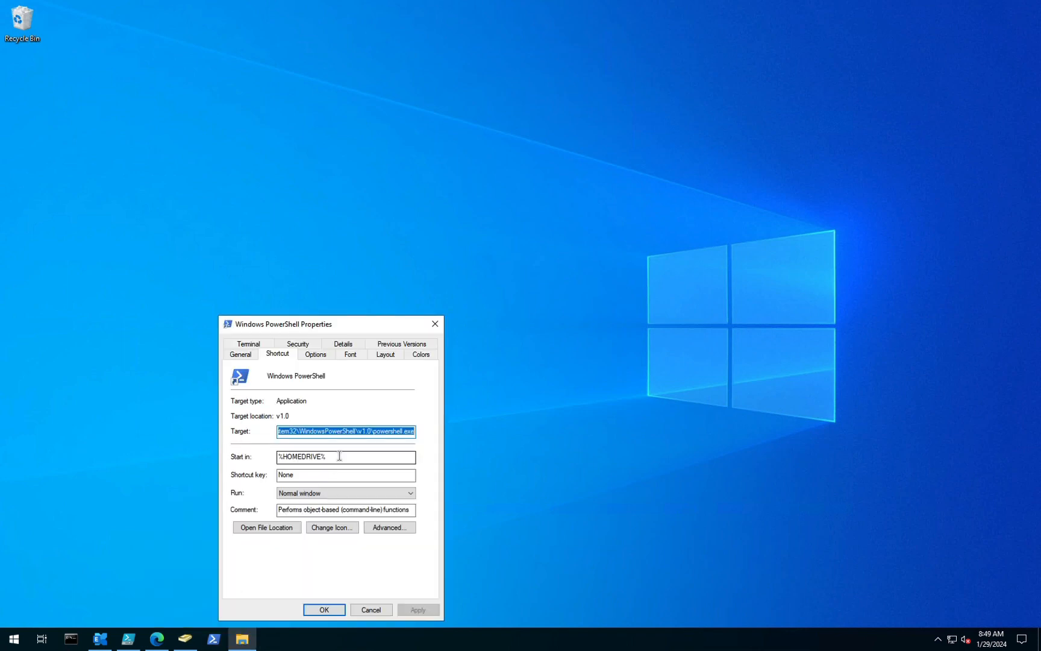
pyautogui.write('%HOMEPATH%')
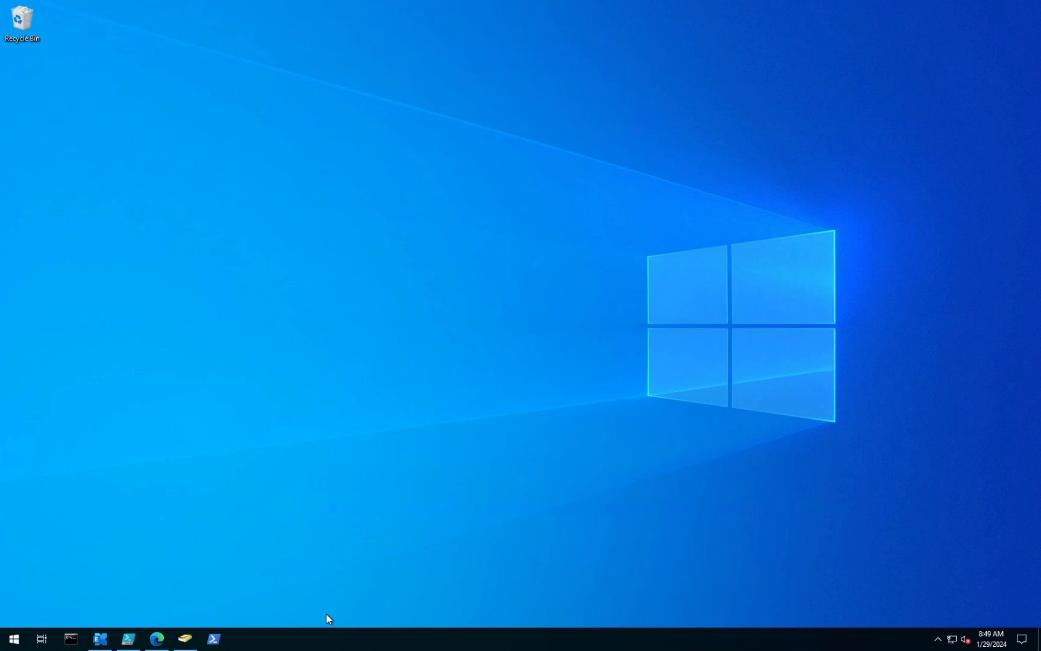
pyautogui.click(214, 640)
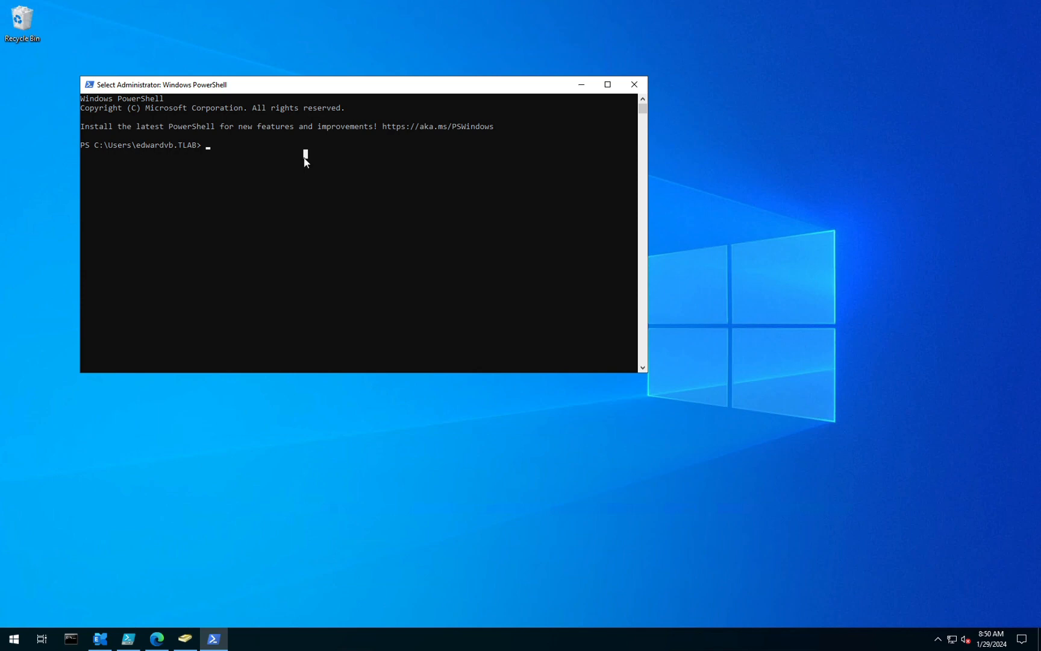
pyautogui.moveTo(97, 150)
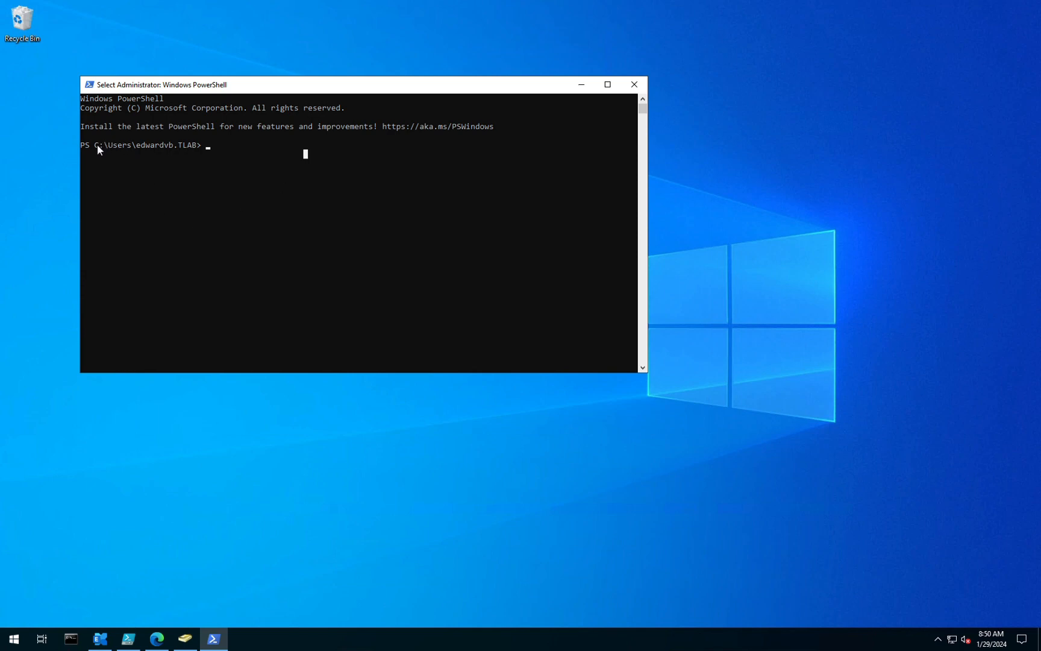
pyautogui.doubleClick(146, 144)
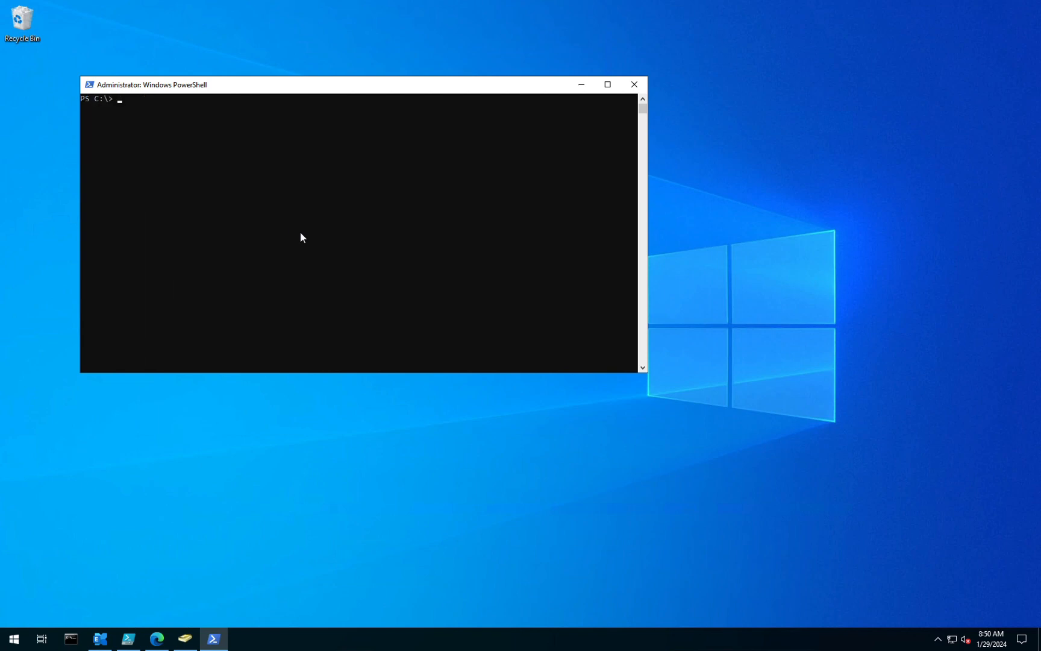
pyautogui.moveTo(547, 175)
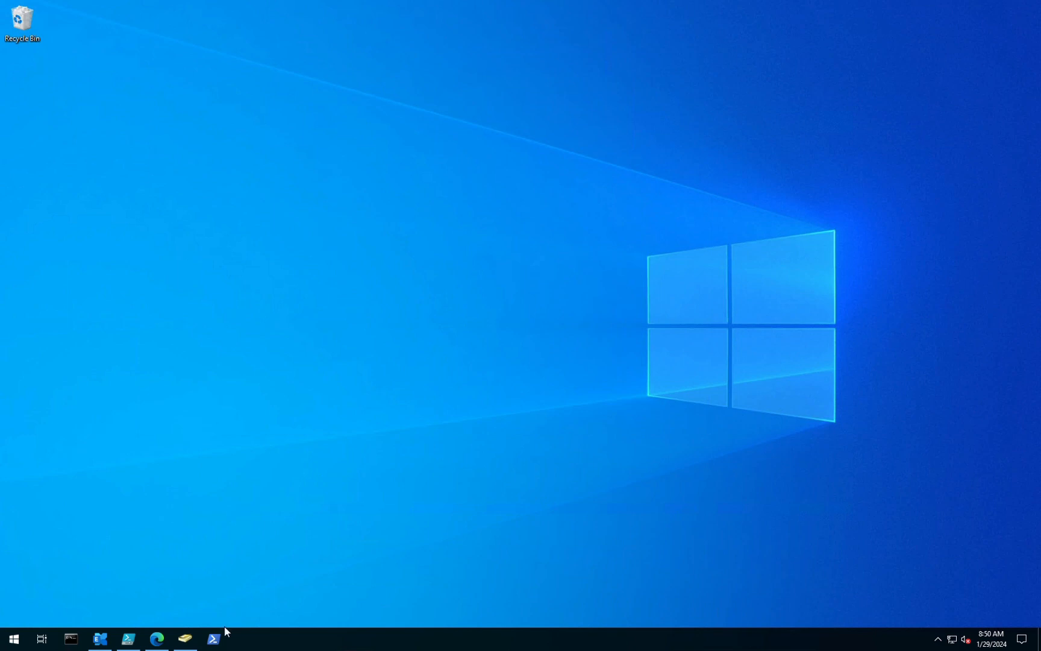
# Launch a fresh PowerShell console from the taskbar, opening in the C:\Users home folder
pyautogui.click(214, 638)
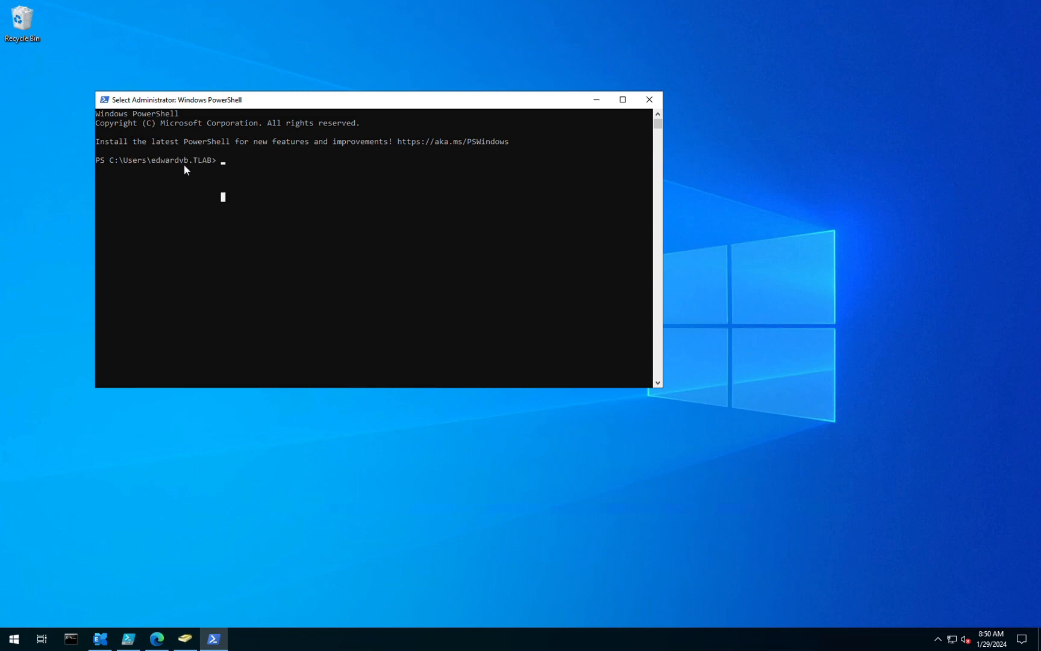
pyautogui.moveTo(285, 197)
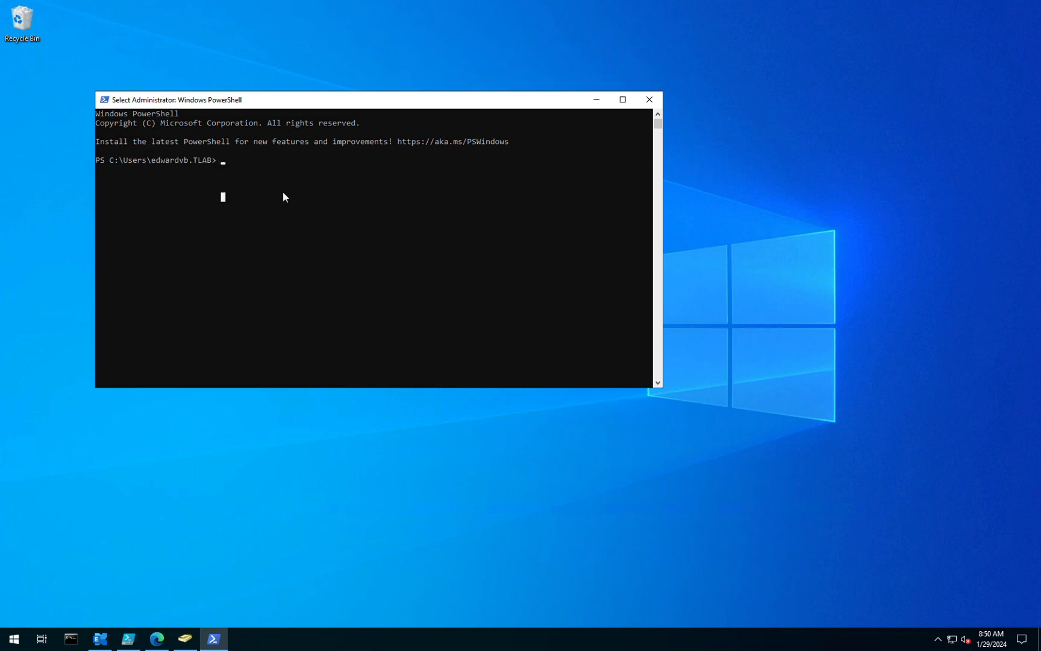
pyautogui.moveTo(143, 568)
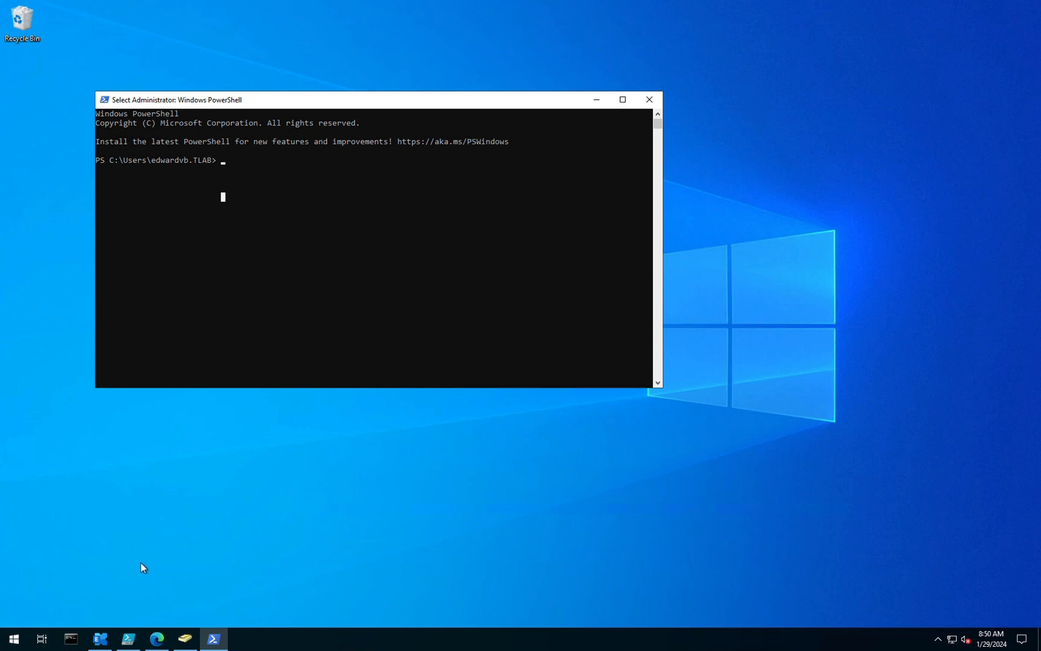
pyautogui.moveTo(471, 492)
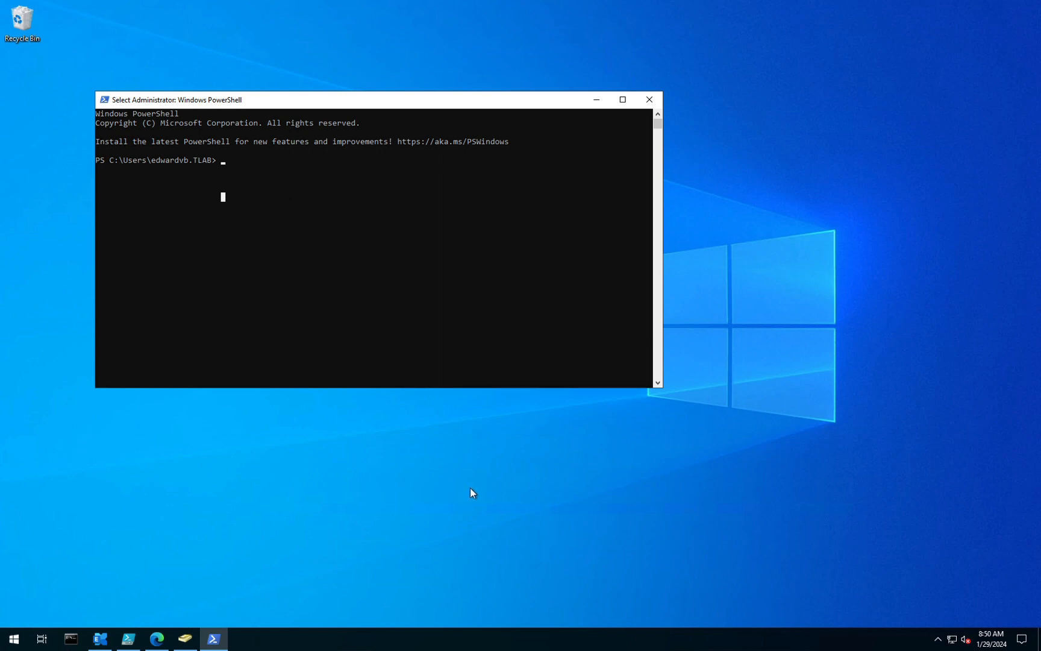
pyautogui.moveTo(206, 165)
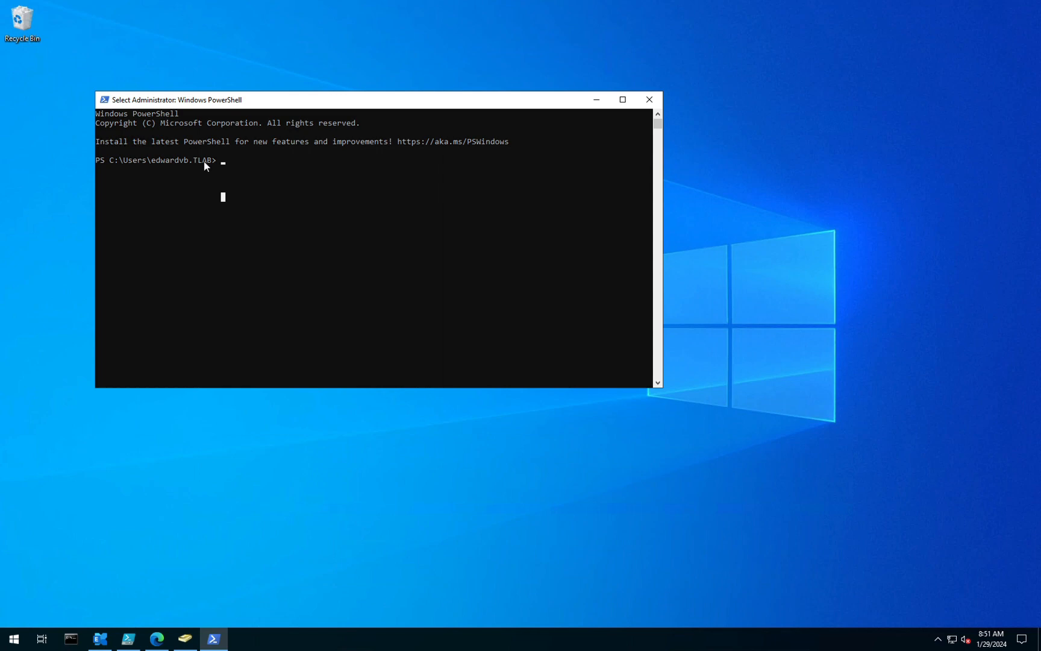
pyautogui.moveTo(234, 373)
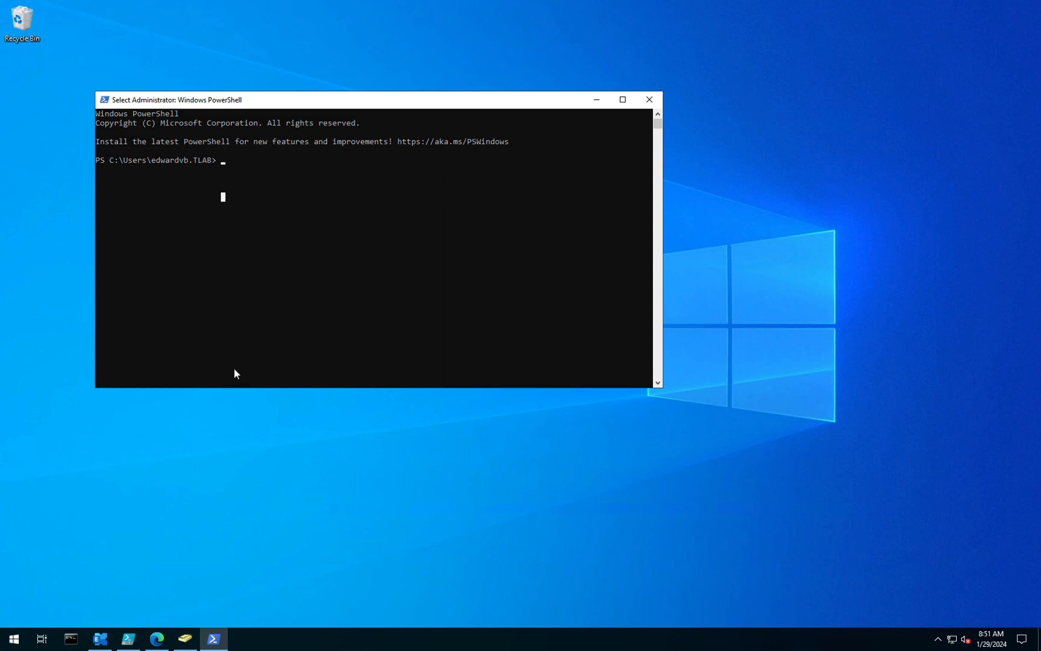
pyautogui.moveTo(240, 345)
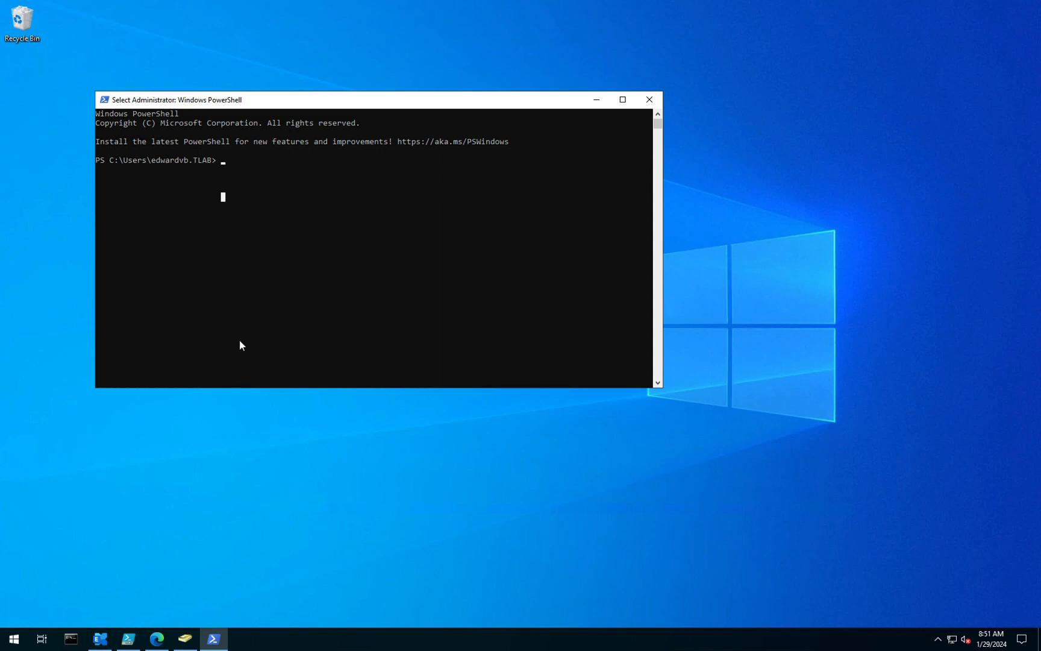
pyautogui.moveTo(245, 190)
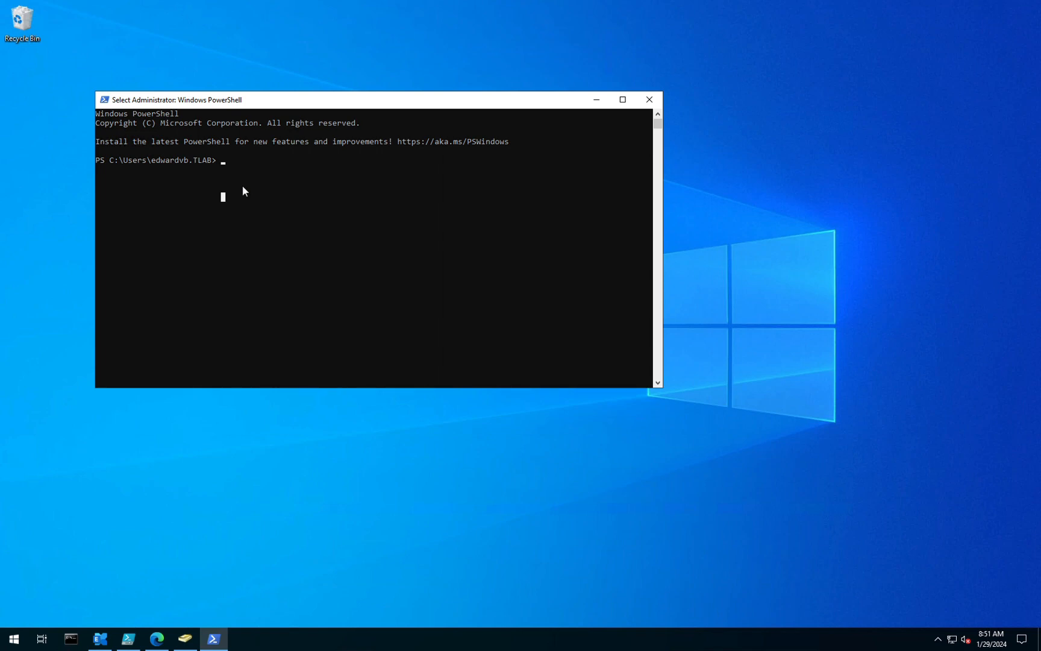
pyautogui.moveTo(243, 202)
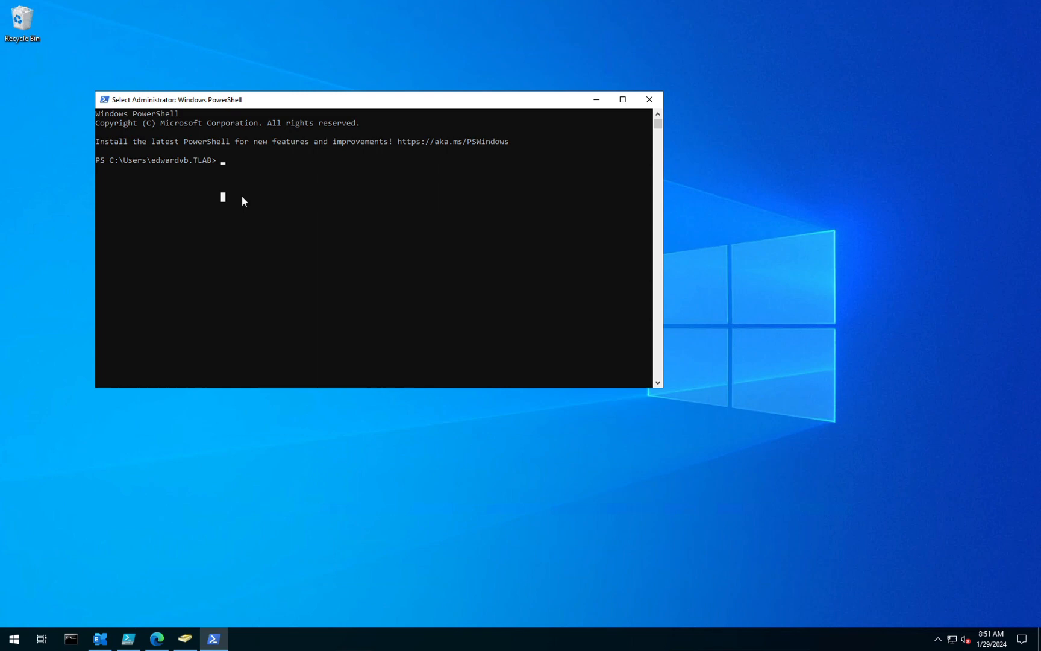